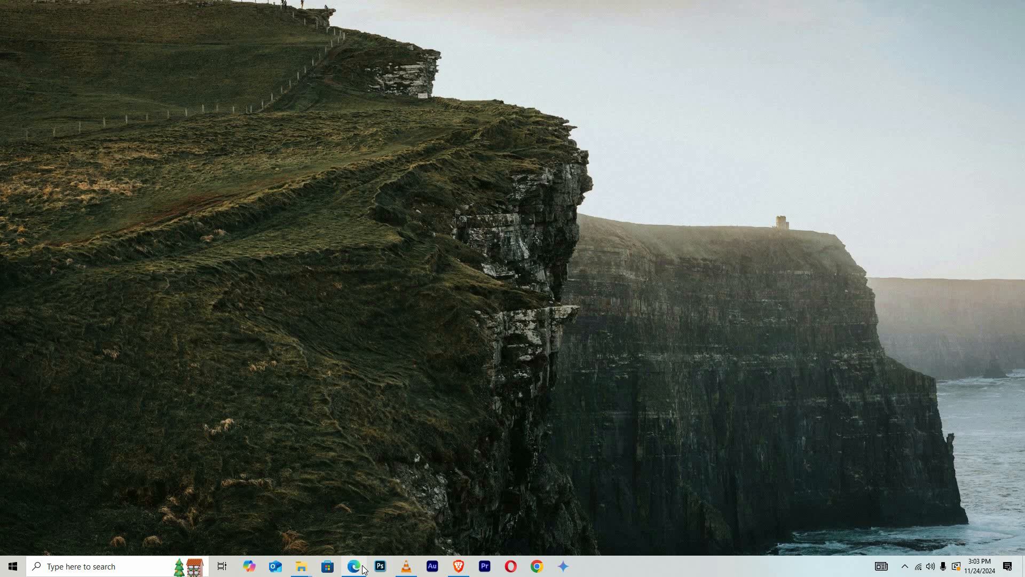
- Launch Microsoft Edge from the taskbar so a new tab page appears
left_click(352, 566)
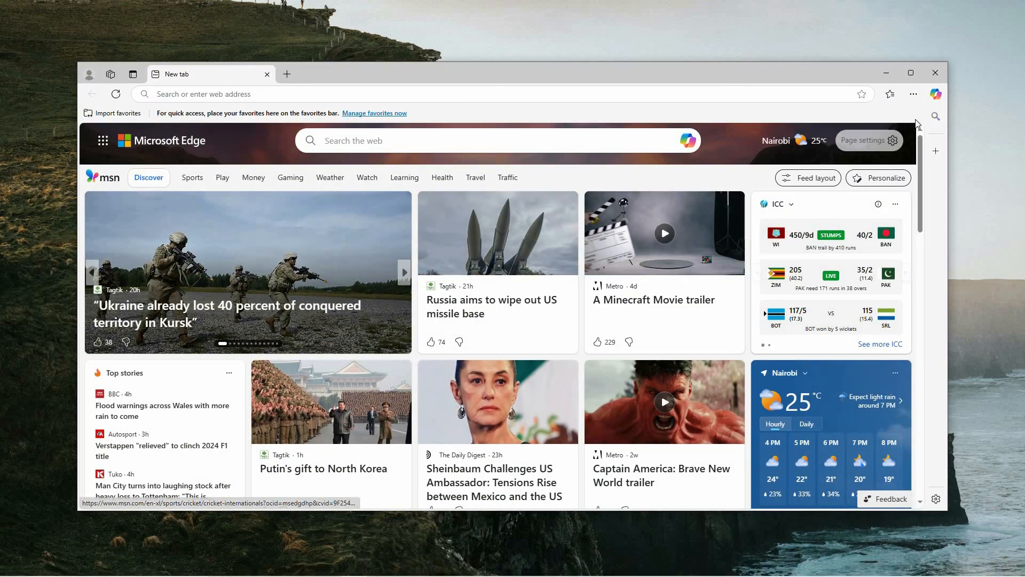
mouse_move(913, 94)
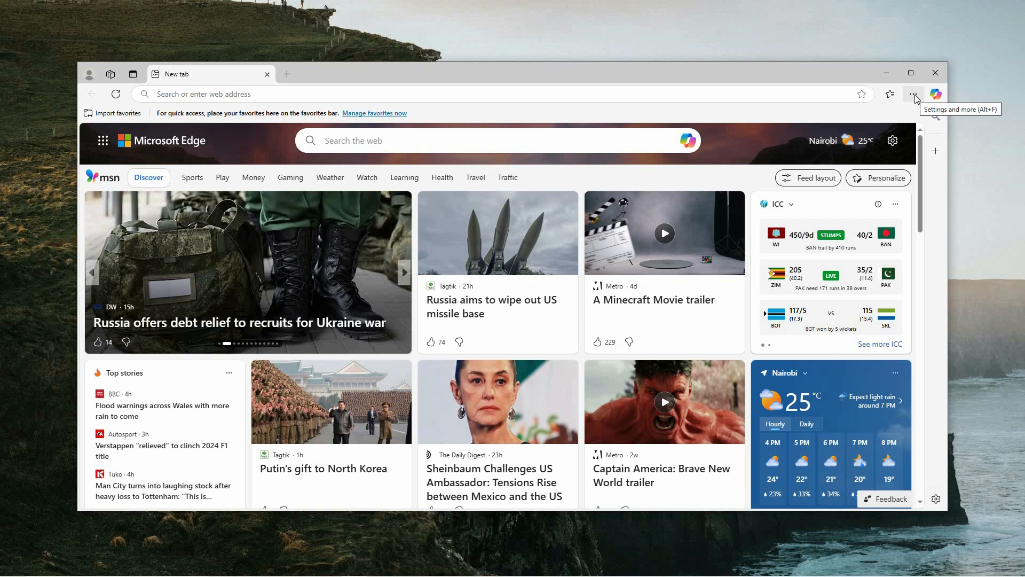
- Open Edge's Settings page from the Settings and more menu
left_click(913, 94)
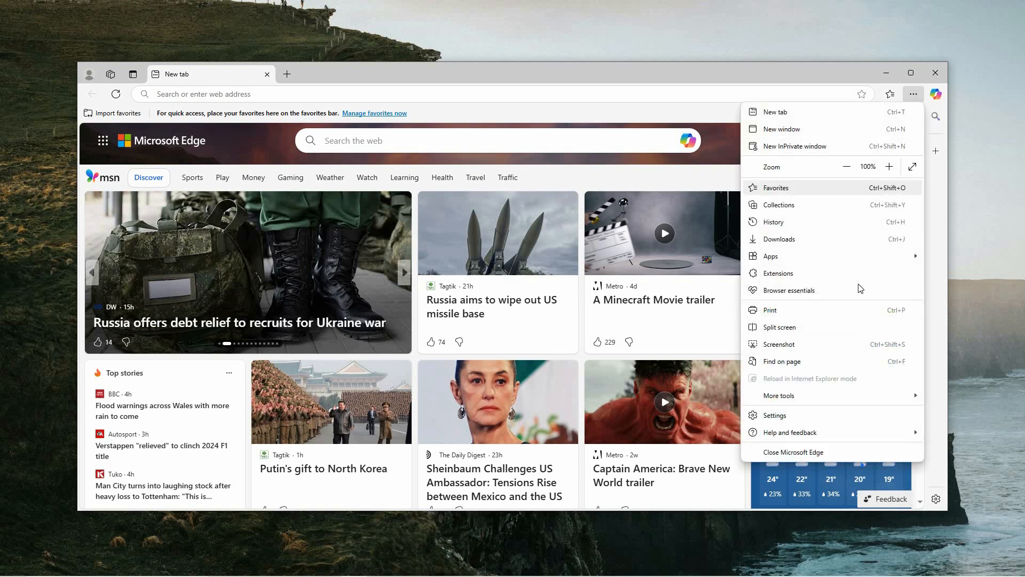
left_click(775, 414)
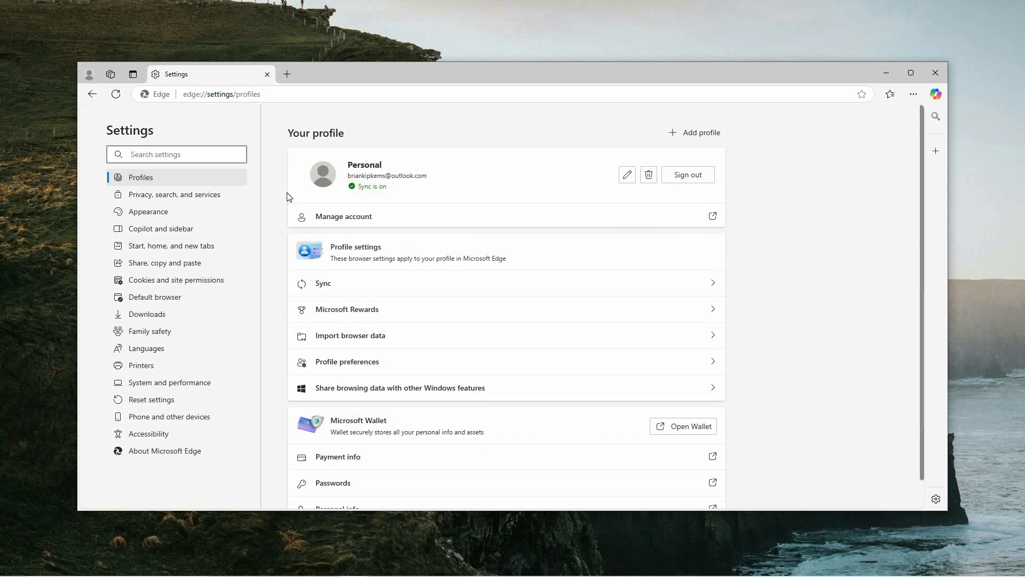
mouse_move(174, 194)
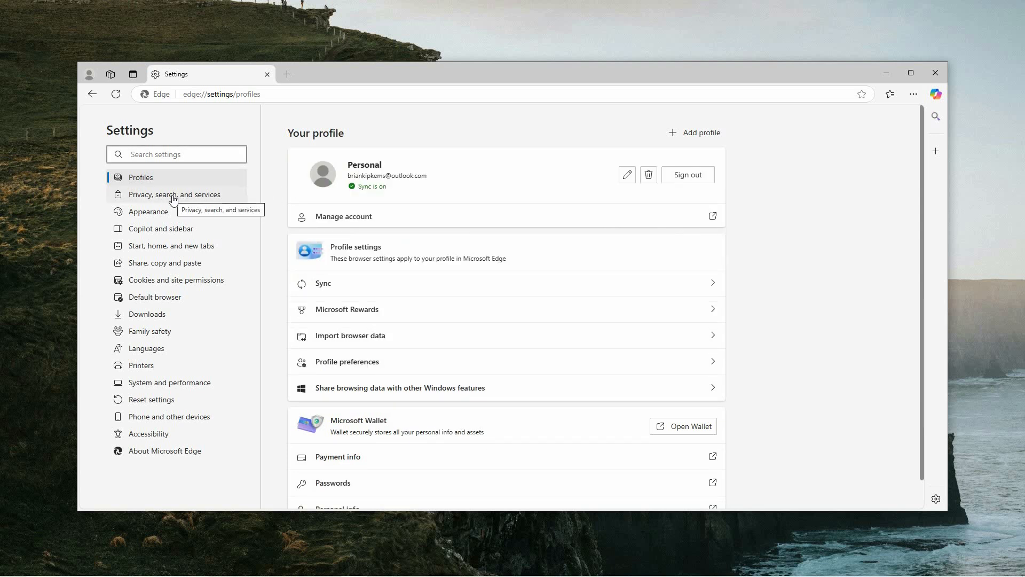
- Go to Privacy, search, and services and select 'Choose a service provider' for secure DNS
left_click(174, 194)
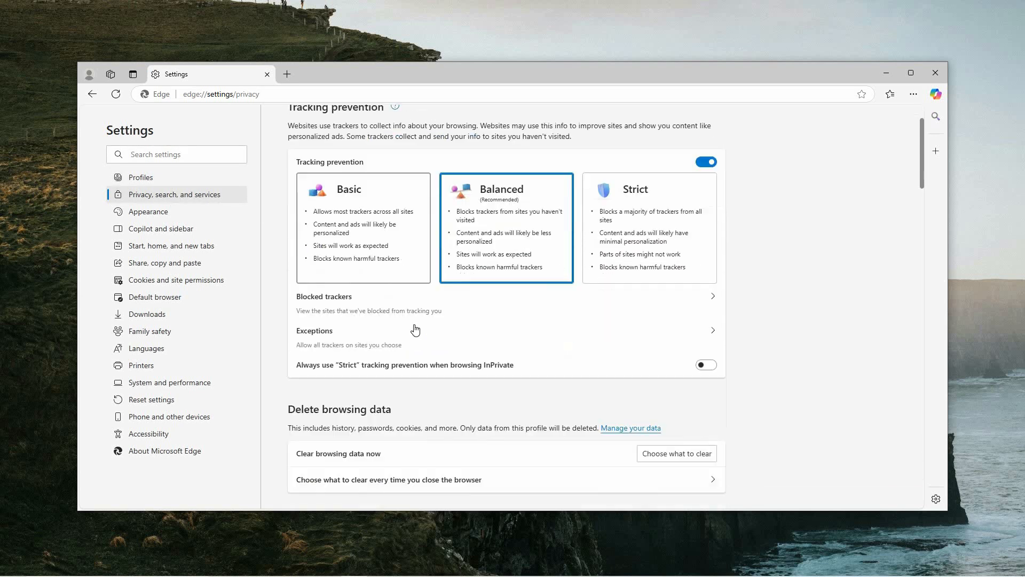
scroll("down", 3)
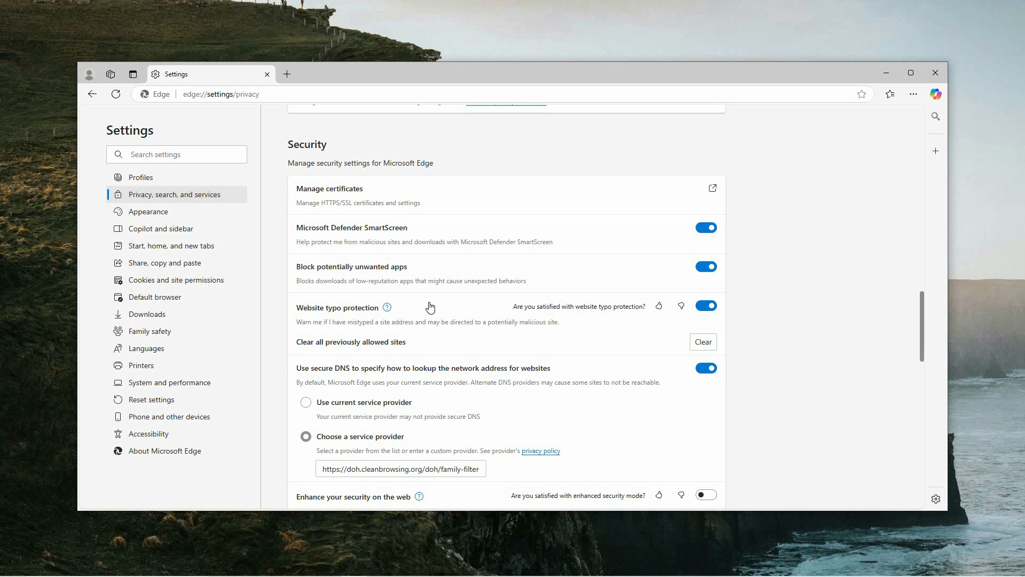
scroll("down", 3)
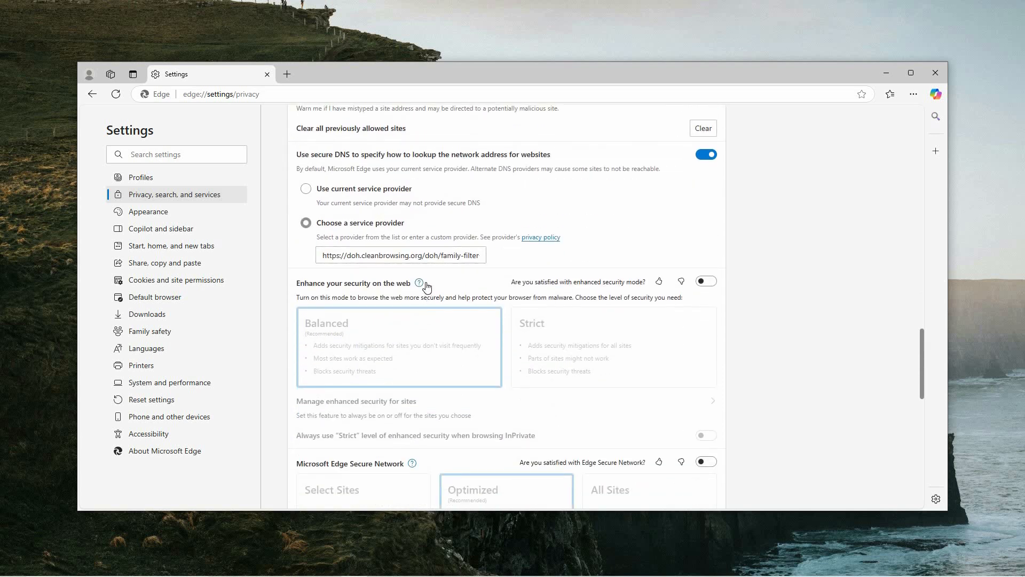
mouse_move(380, 187)
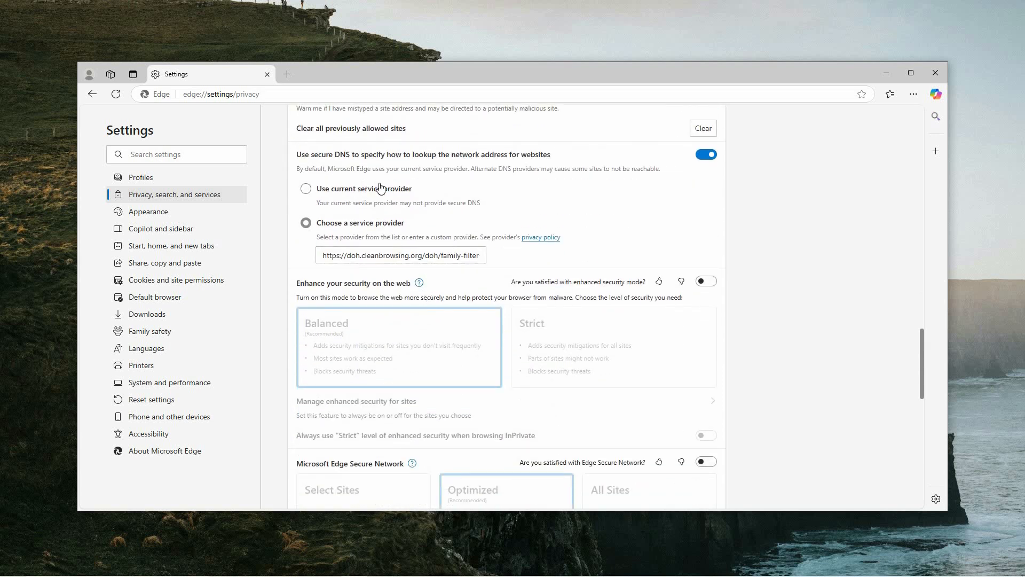
mouse_move(599, 202)
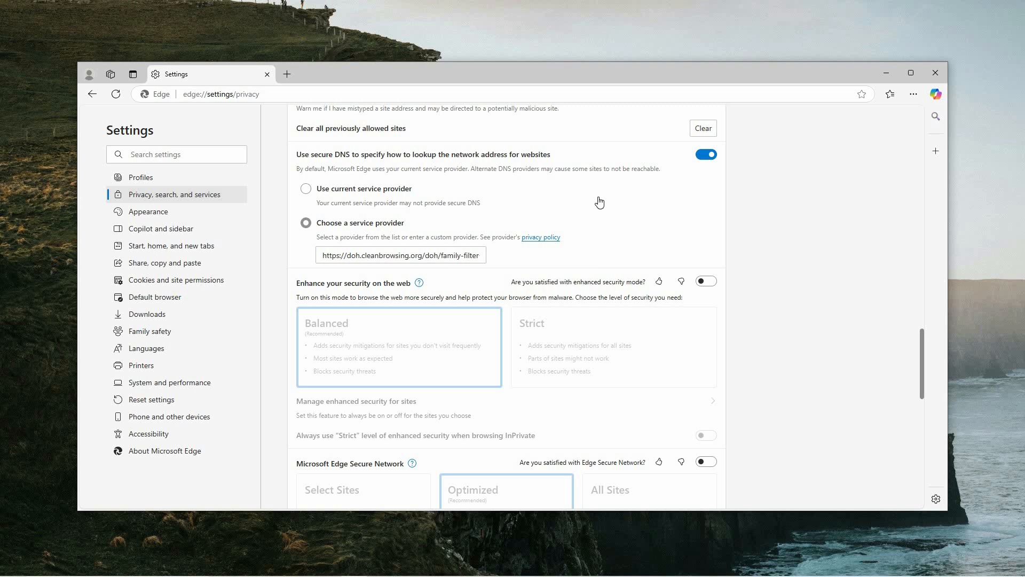
mouse_move(407, 209)
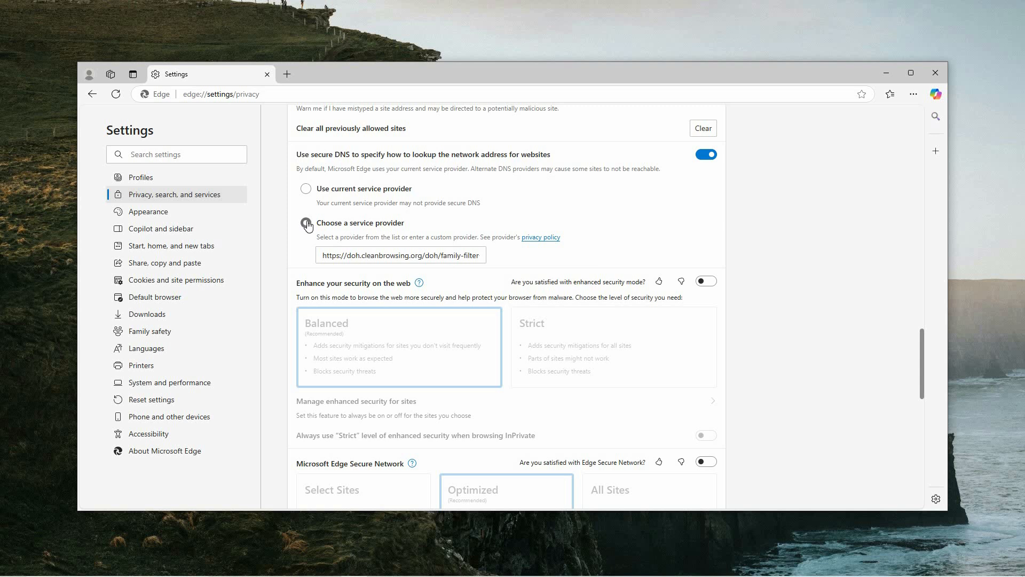
left_click(306, 223)
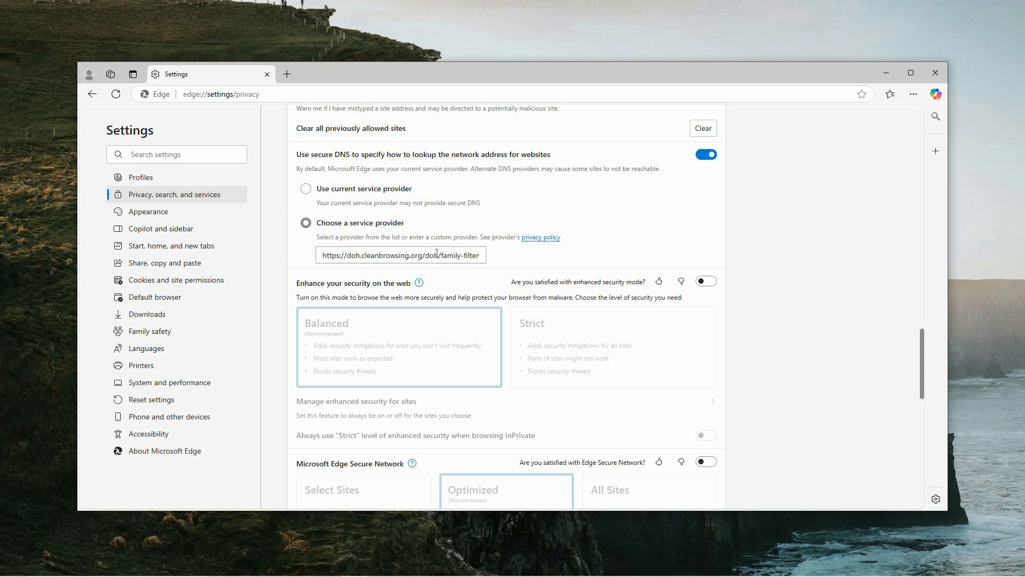
- Switch the secure DNS provider from CleanBrowsing to OpenDNS (doh.opendns.com)
left_click(400, 254)
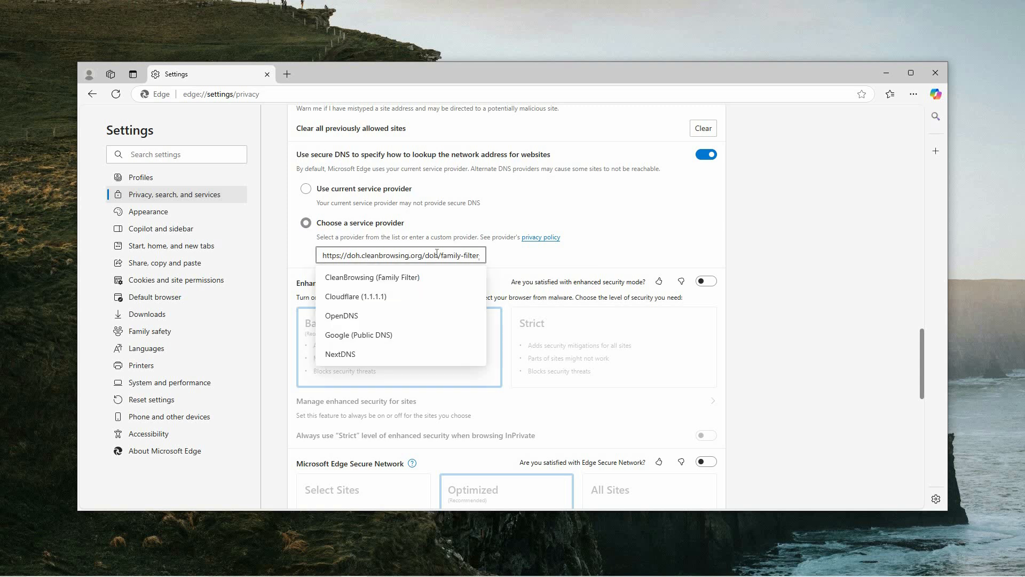
mouse_move(392, 296)
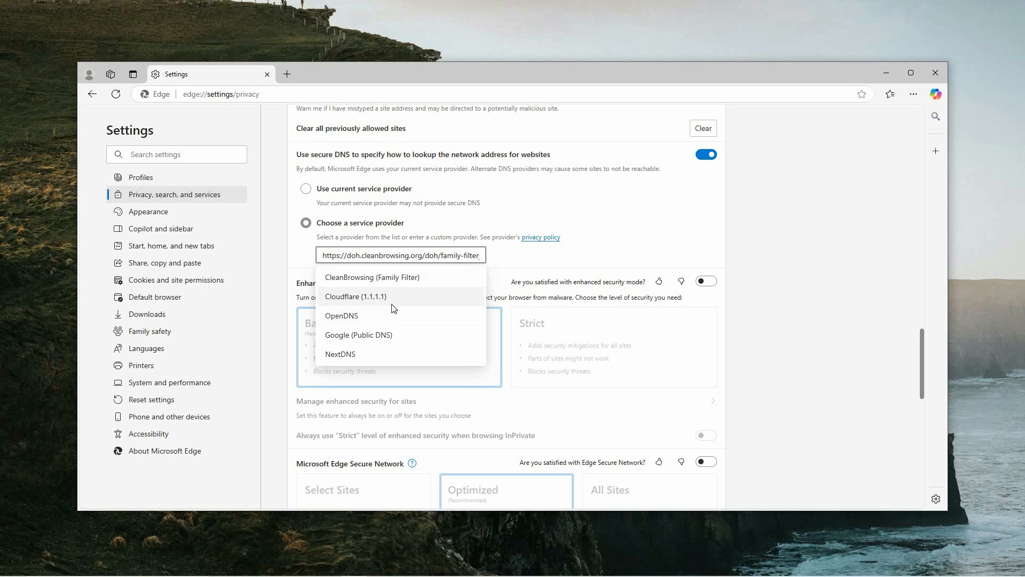
mouse_move(359, 319)
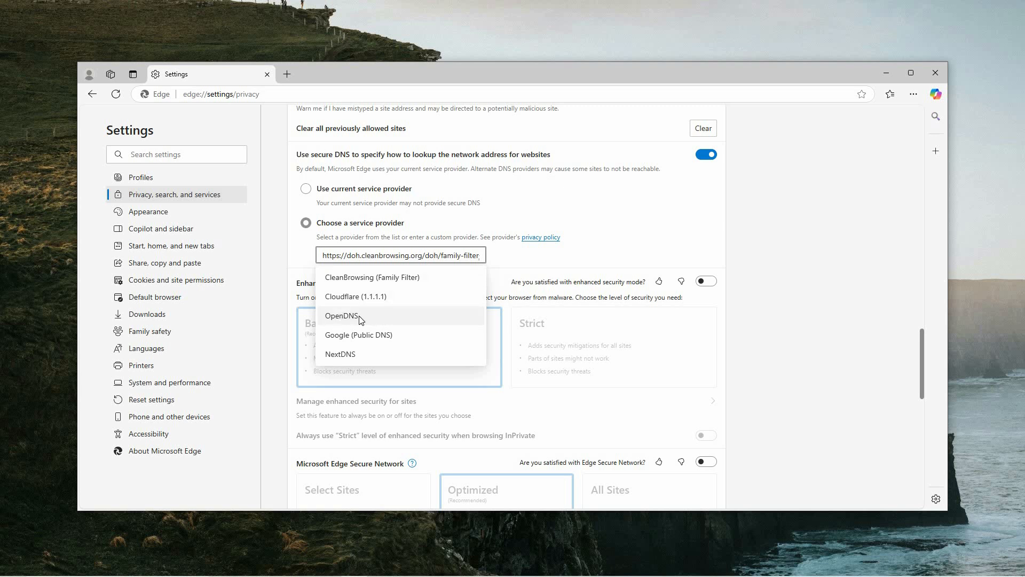
left_click(341, 315)
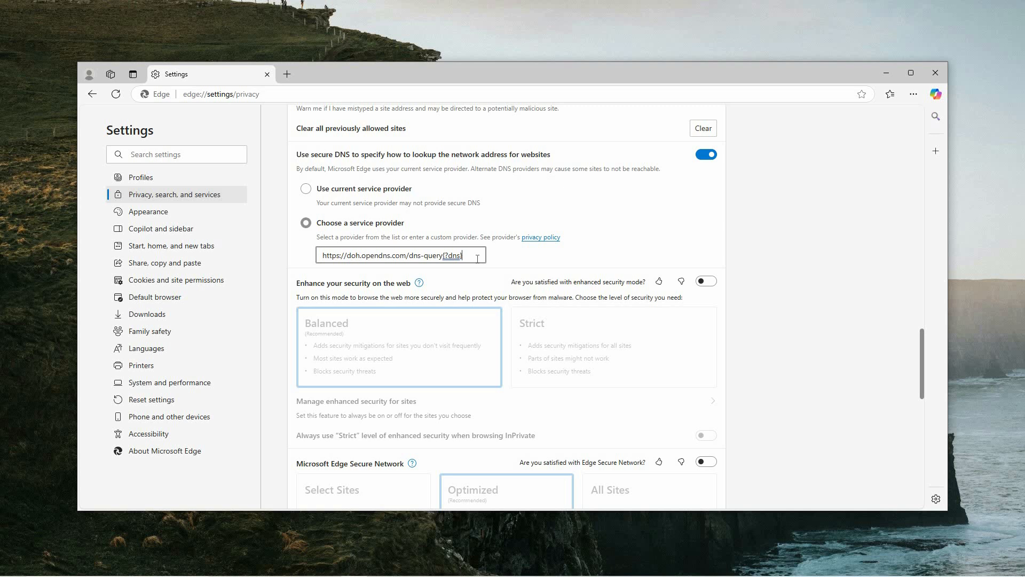
mouse_move(548, 260)
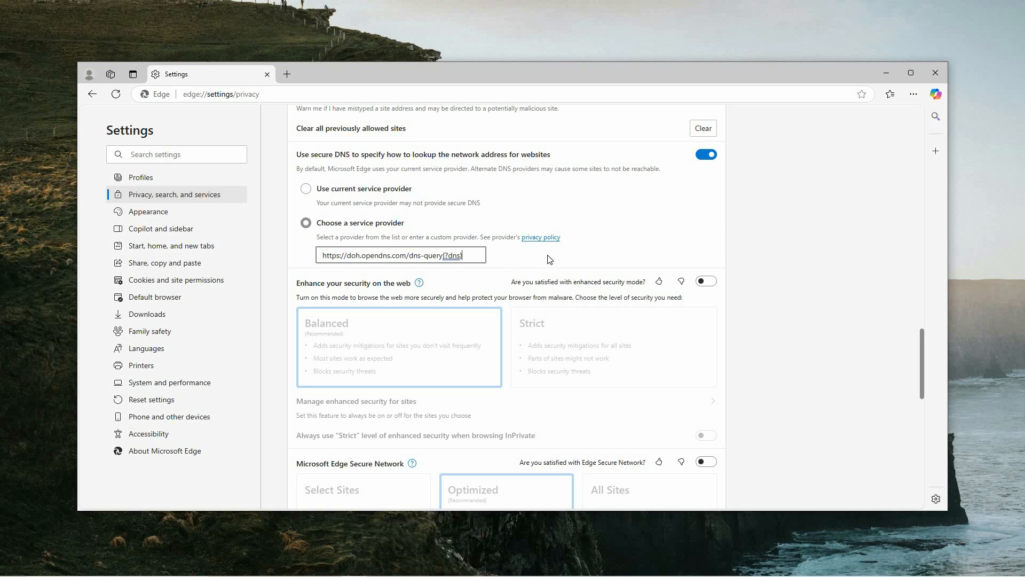